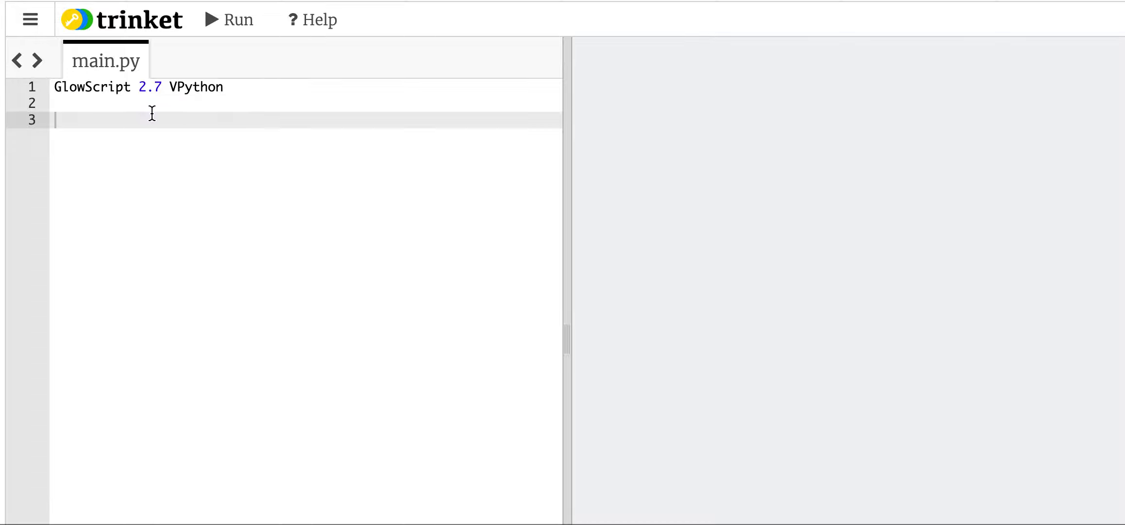
- Write x=0, dx=1 and a while x<4 loop that prints x and adds dx
{"action": "type", "text": "x="}
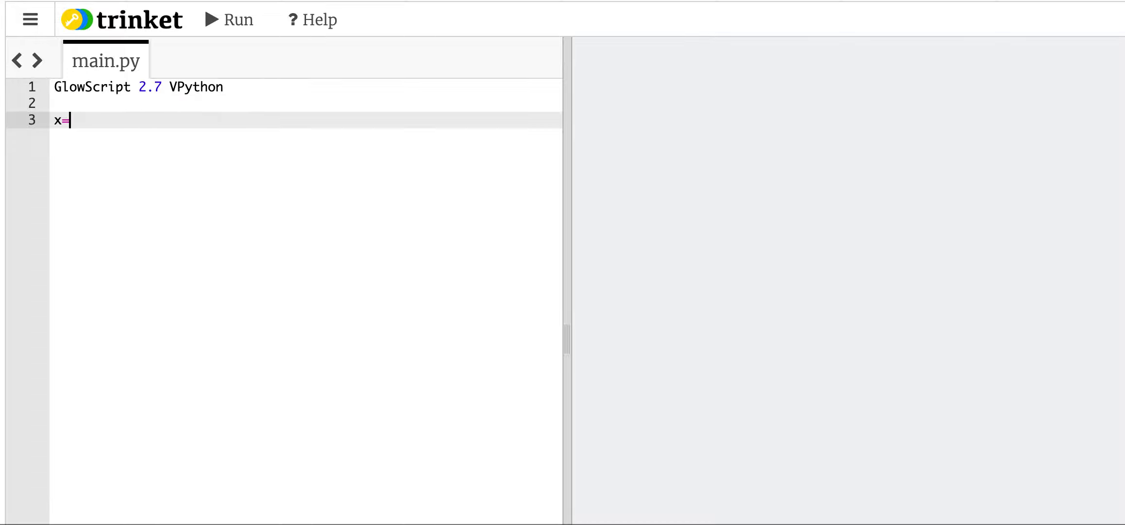
{"action": "type", "text": "0"}
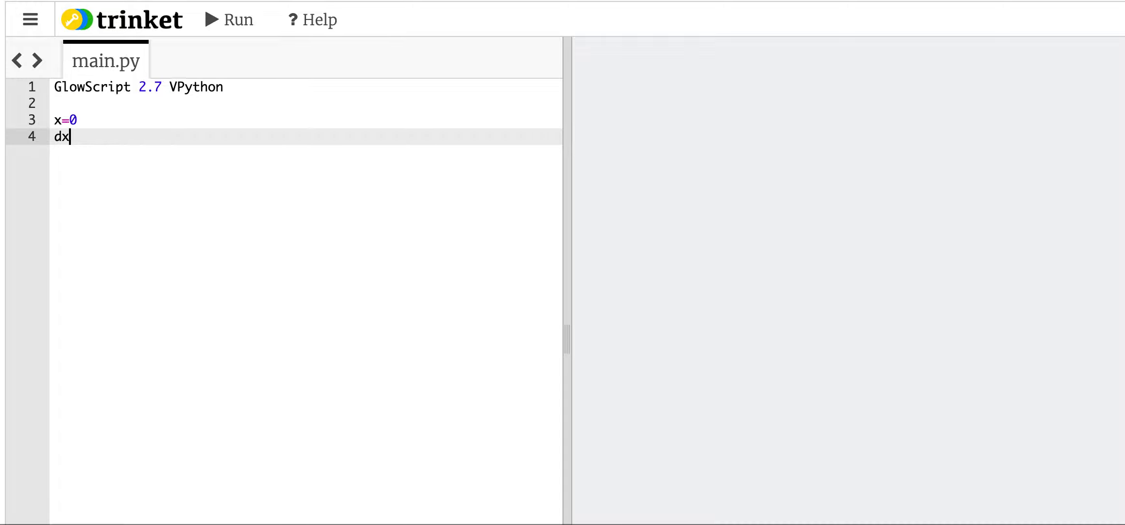
{"action": "type", "text": "=1"}
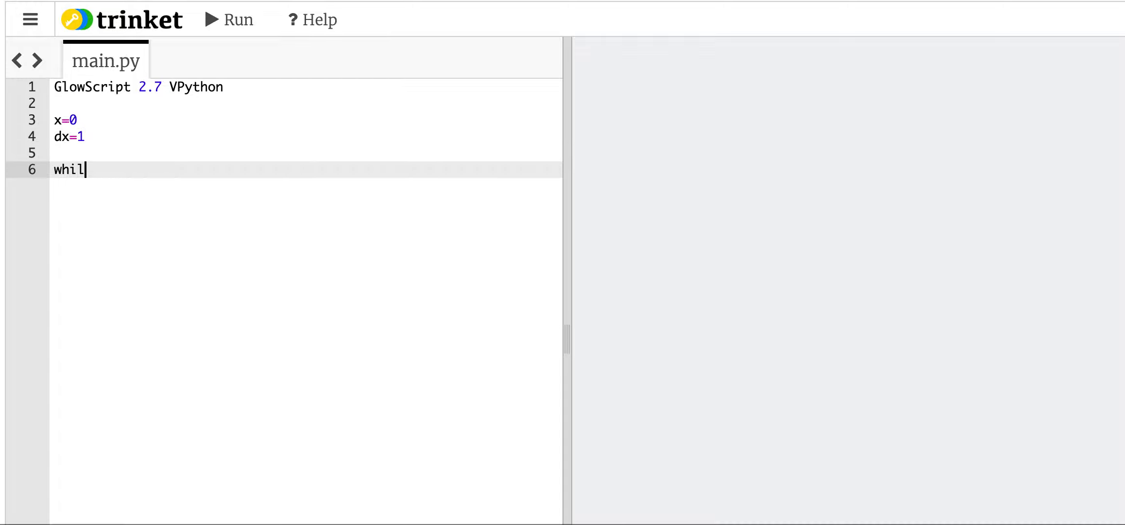
{"action": "type", "text": "e x<4:"}
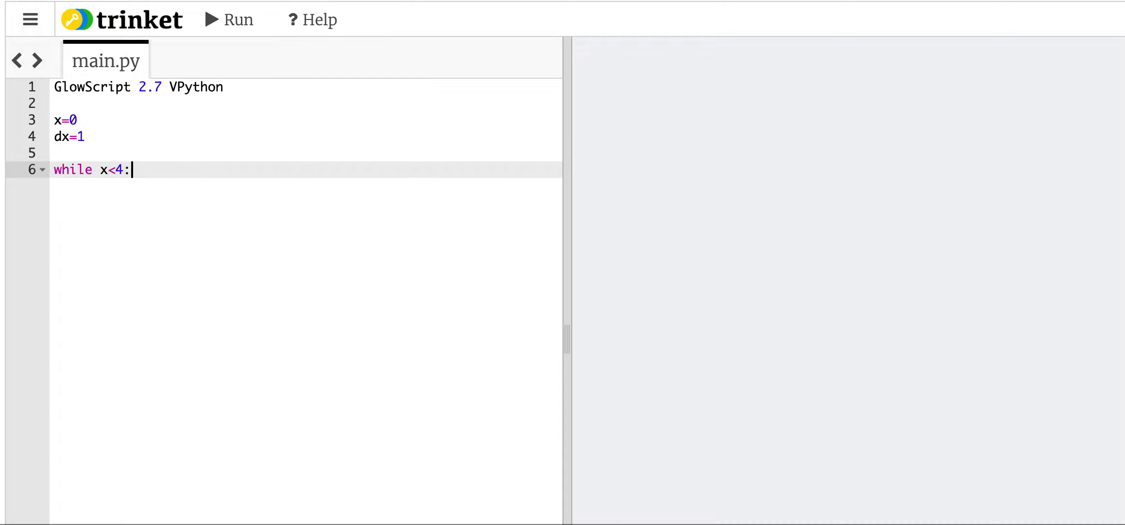
{"action": "type", "text": "print(x)"}
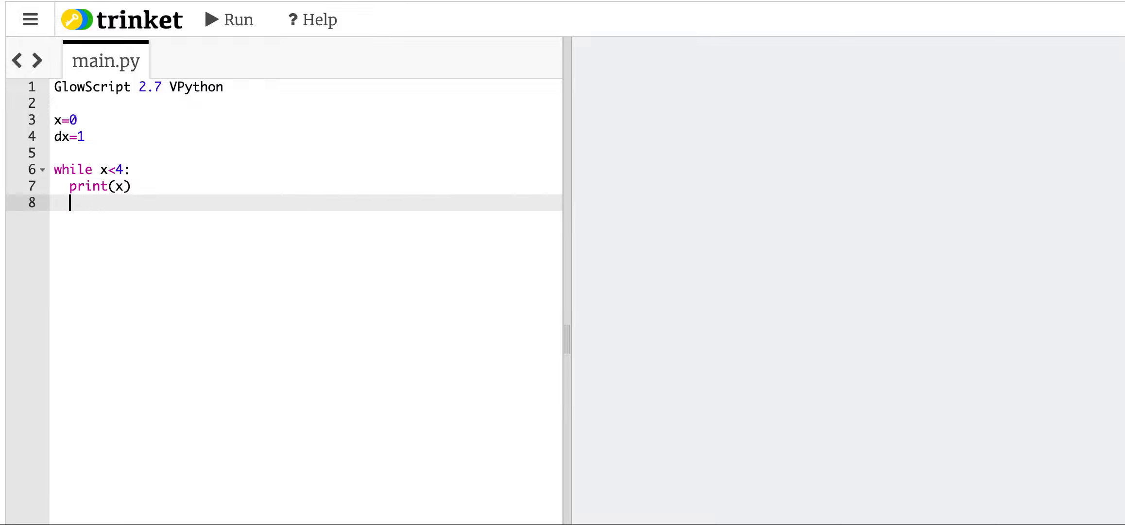
{"action": "type", "text": "x=x+"}
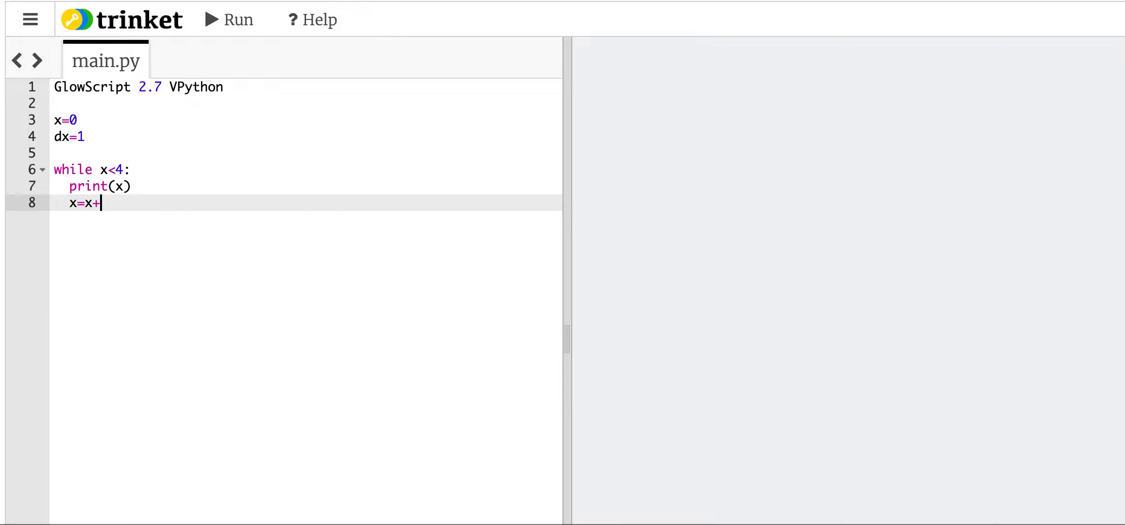
{"action": "type", "text": "dx"}
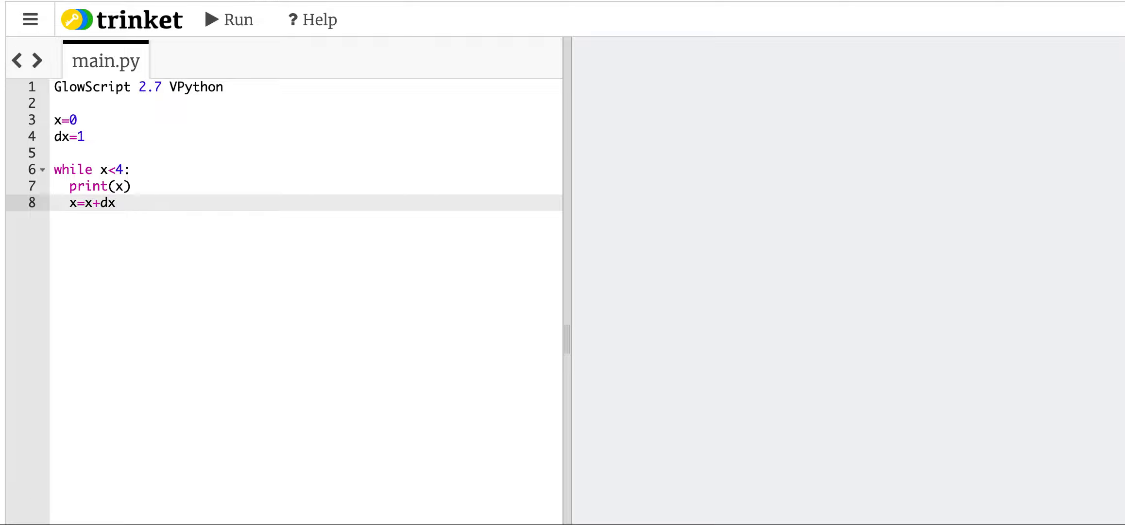
- Run the script so 0, 1, 2 and 3 print one per line
{"action": "left_click", "coordinate": [229, 20]}
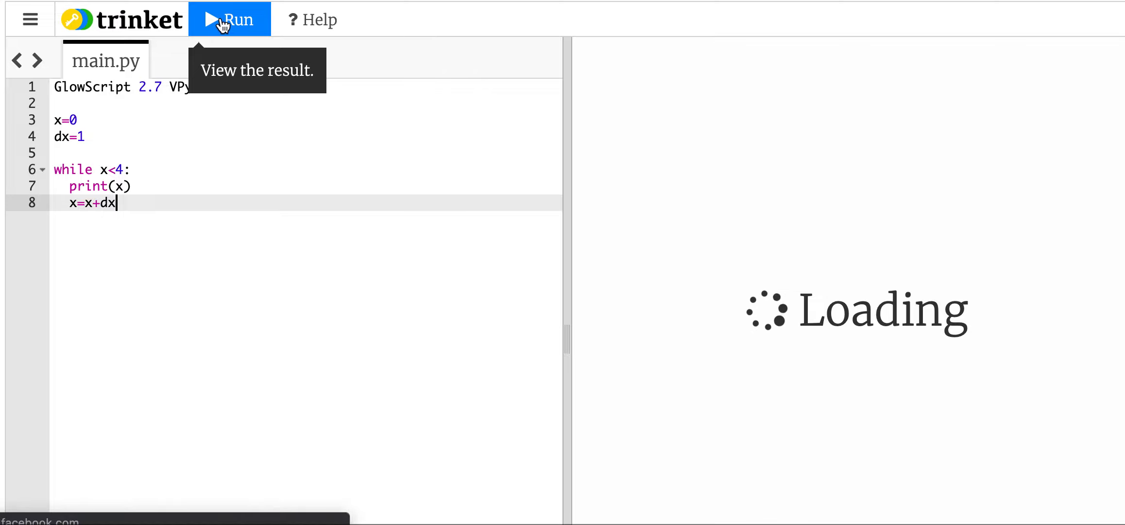
{"action": "left_click", "coordinate": [230, 19]}
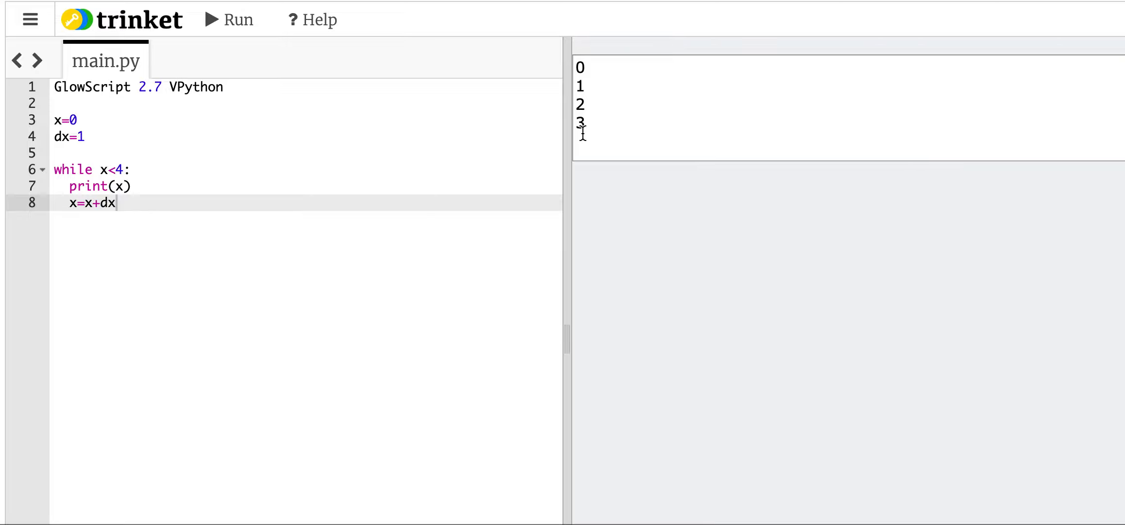
{"action": "mouse_move", "coordinate": [359, 83]}
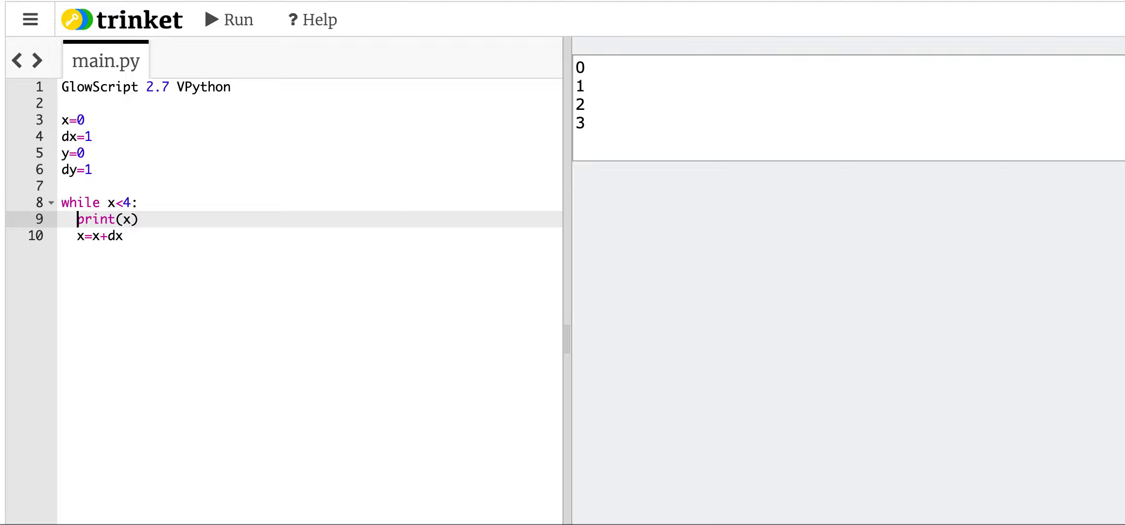
- Nest a while y<4 loop printing x,y and incrementing y with y=y+dy
{"action": "type", "text": "while y<4:"}
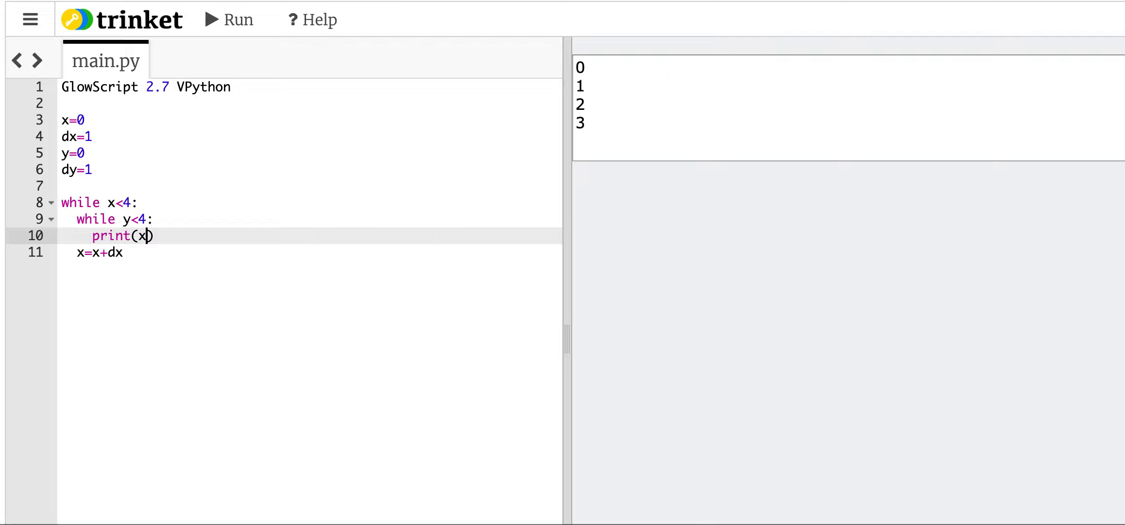
{"action": "type", "text": ",y"}
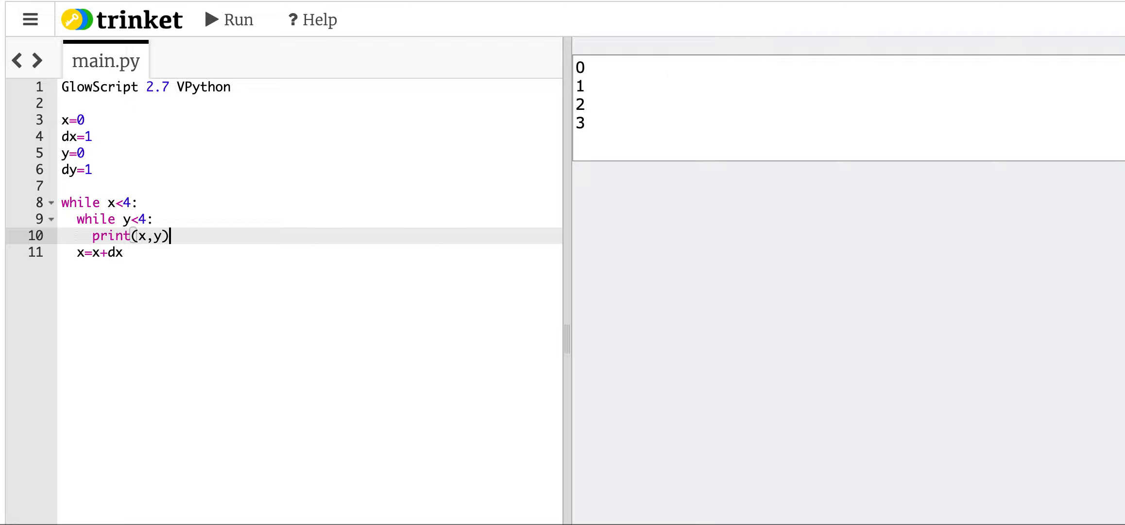
{"action": "key", "text": "Enter"}
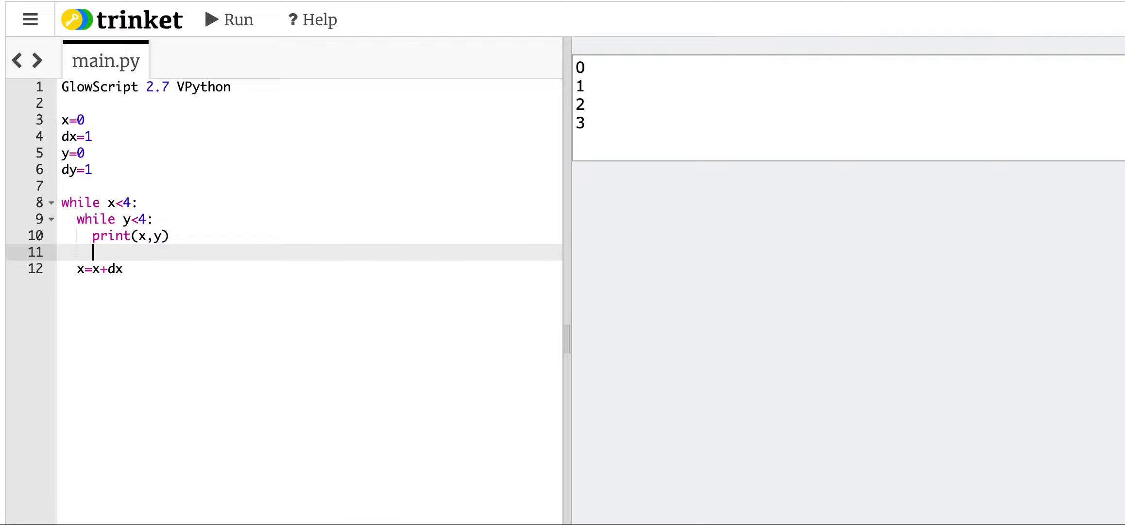
{"action": "type", "text": "y=y"}
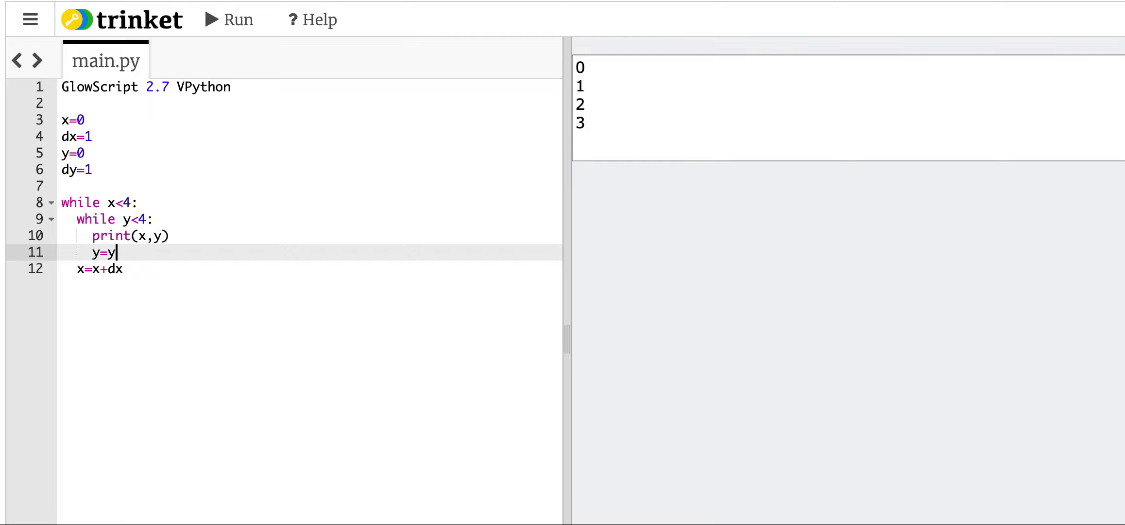
{"action": "type", "text": "+d"}
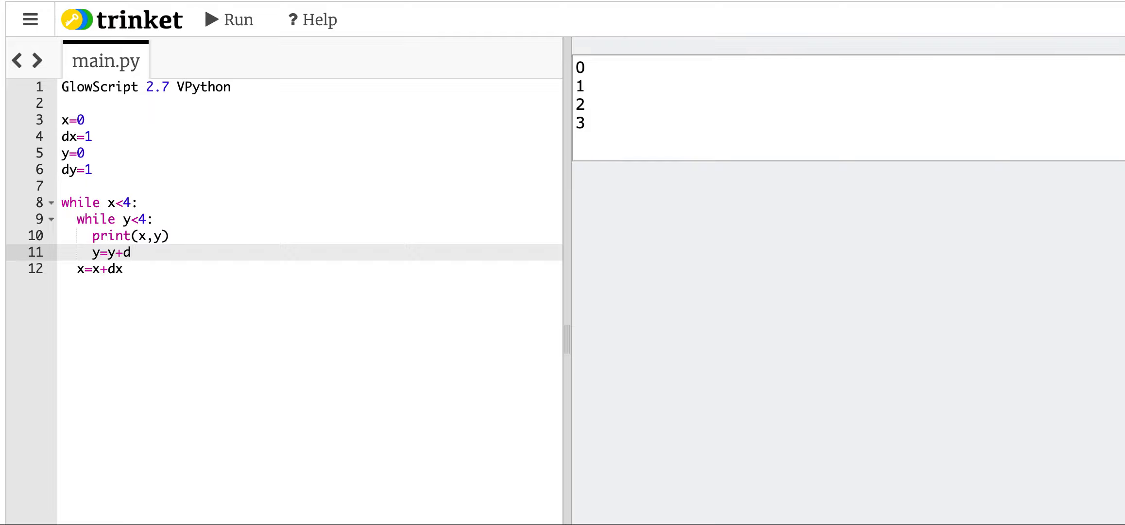
{"action": "type", "text": "y"}
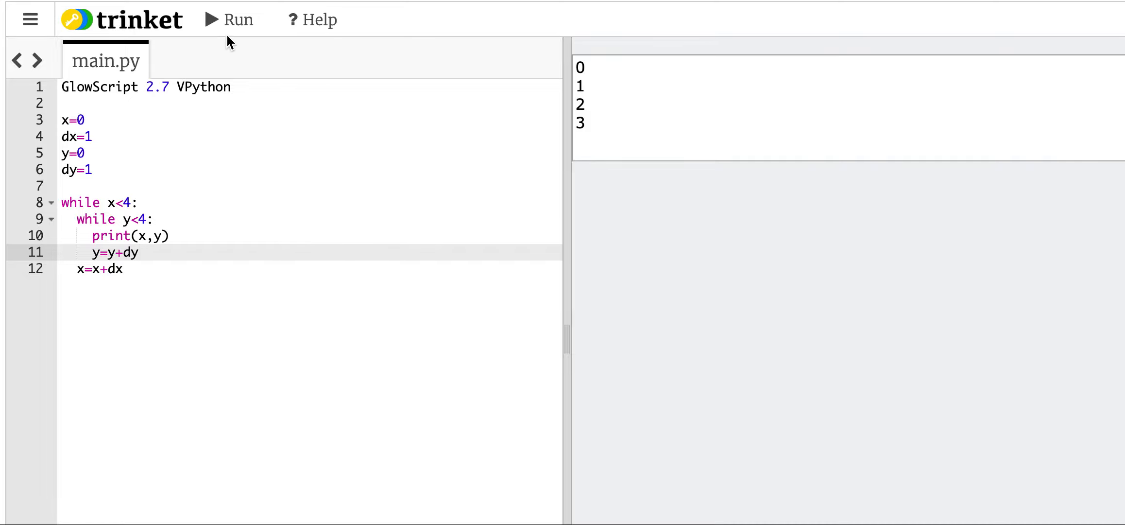
- Run the nested-loop script to print the pairs 0 0 through 0 3
{"action": "left_click", "coordinate": [237, 19]}
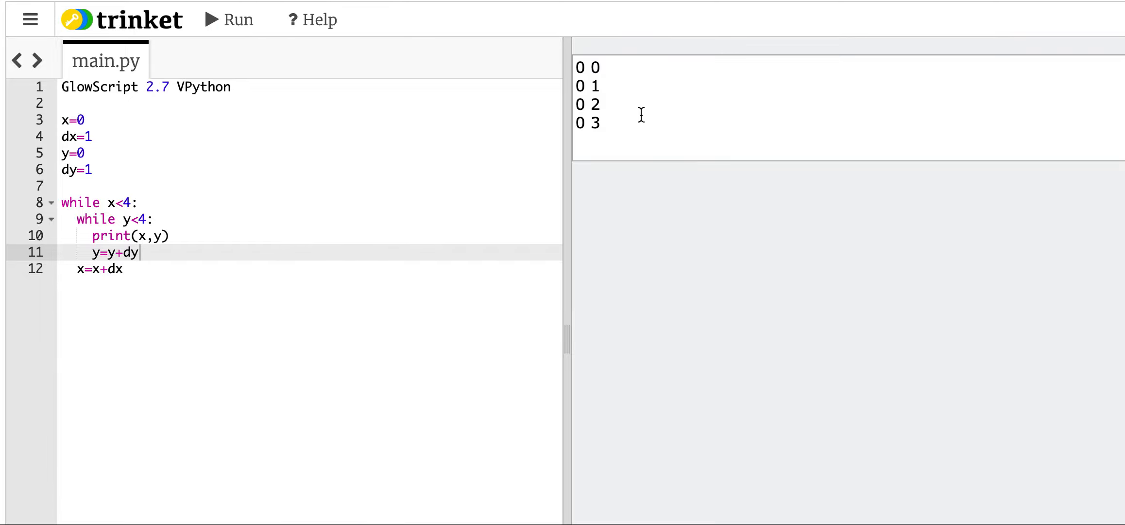
{"action": "mouse_move", "coordinate": [583, 67]}
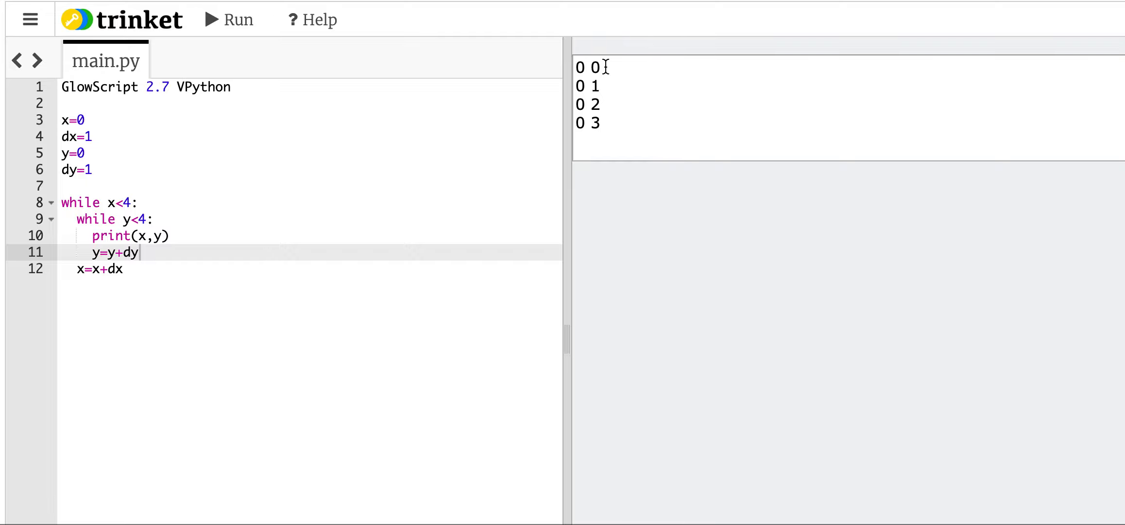
{"action": "mouse_move", "coordinate": [594, 84]}
{"action": "type", "text": "y=0"}
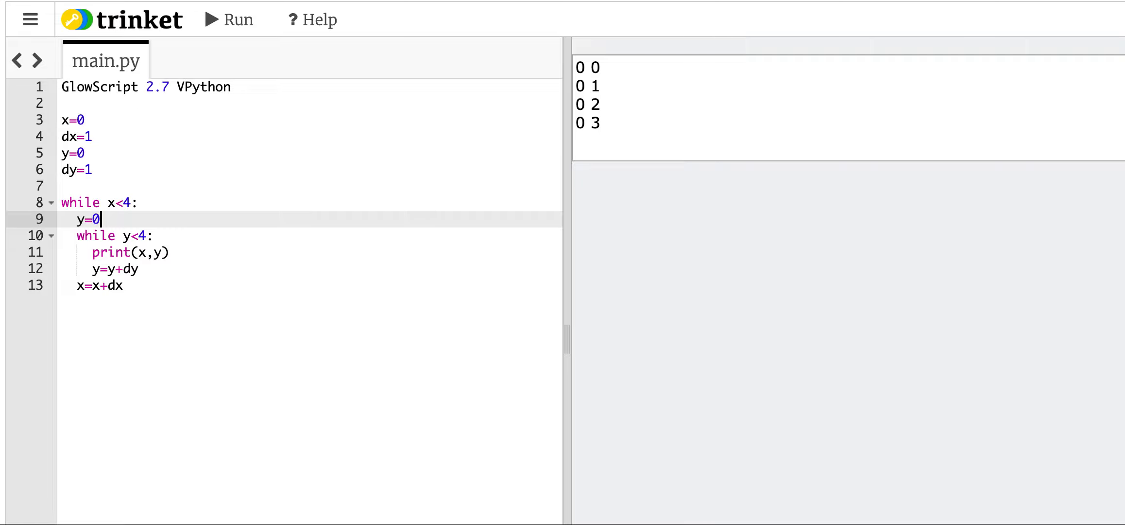
{"action": "mouse_move", "coordinate": [144, 284]}
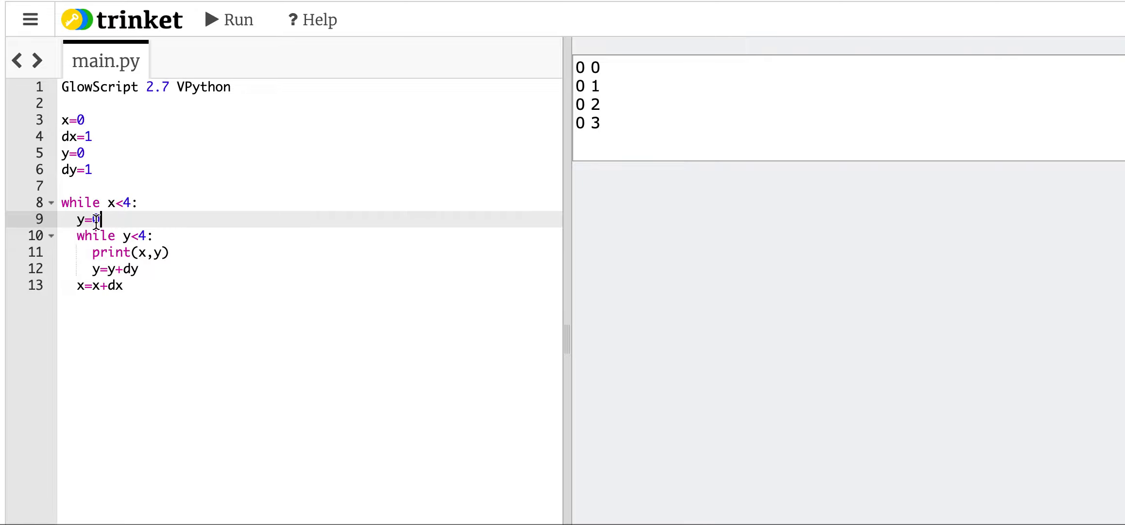
- Rerun the script so the x,y pairs continue past 0 3 with 1 0
{"action": "left_click", "coordinate": [228, 20]}
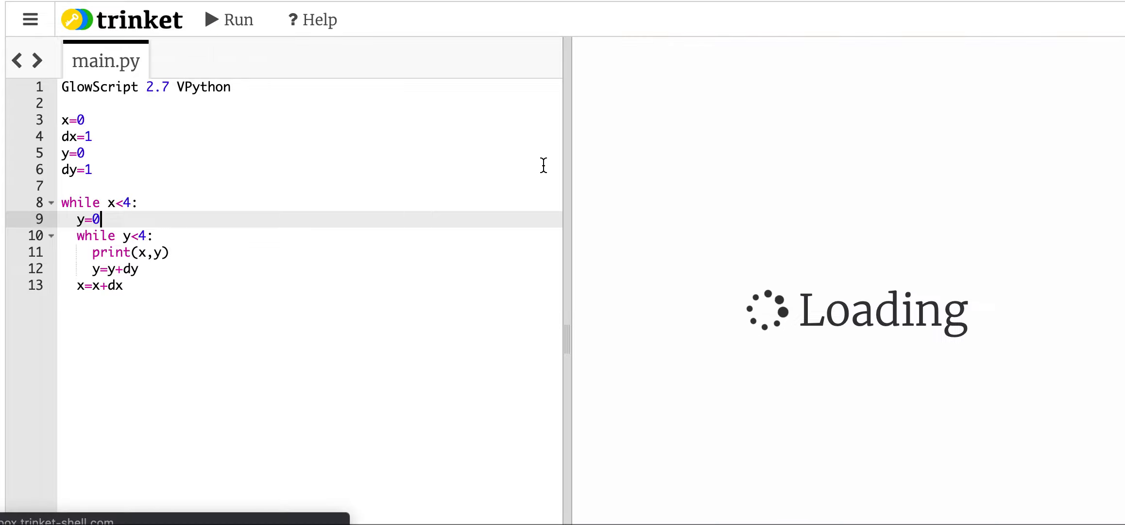
{"action": "left_click", "coordinate": [230, 19]}
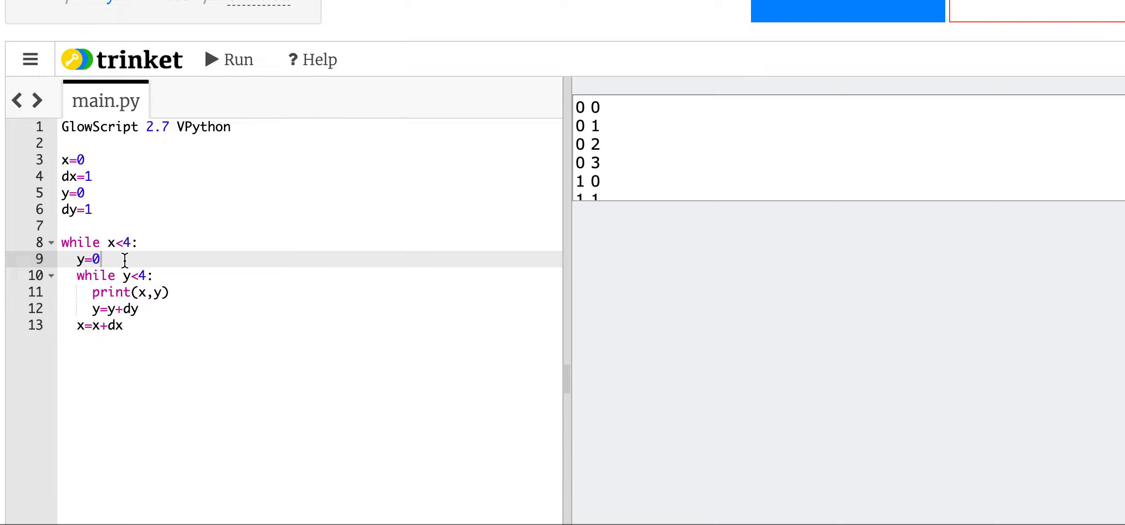
{"action": "mouse_move", "coordinate": [126, 275]}
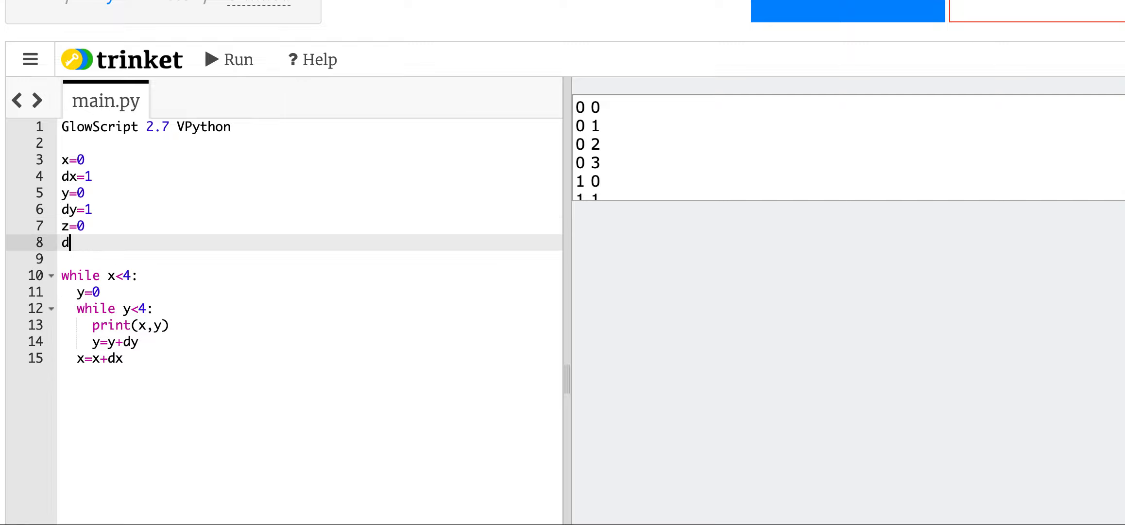
- Define z=0 and dz=1 and start a while z<4: loop inside the y loop
{"action": "type", "text": "z=0"}
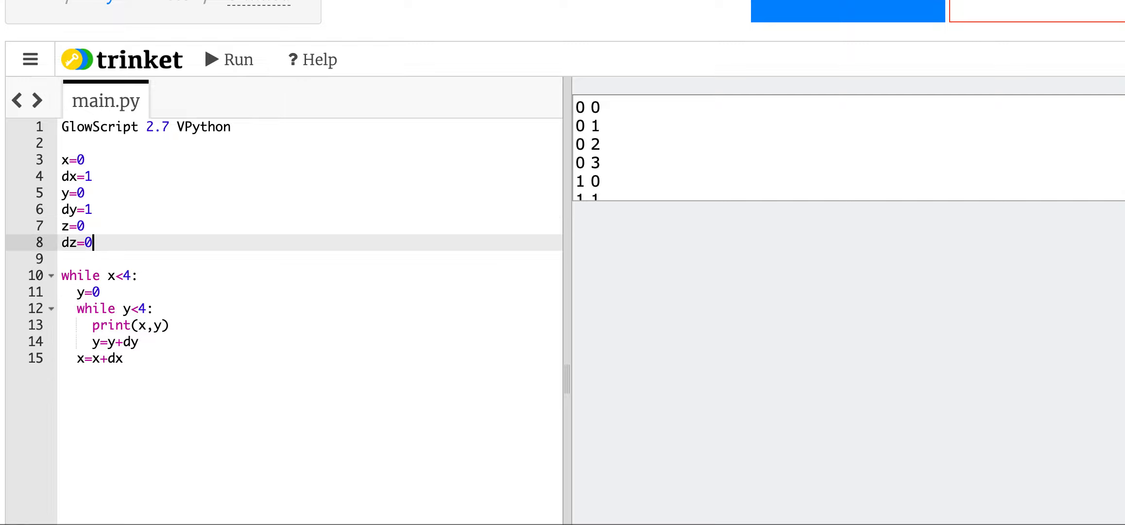
{"action": "type", "text": "1"}
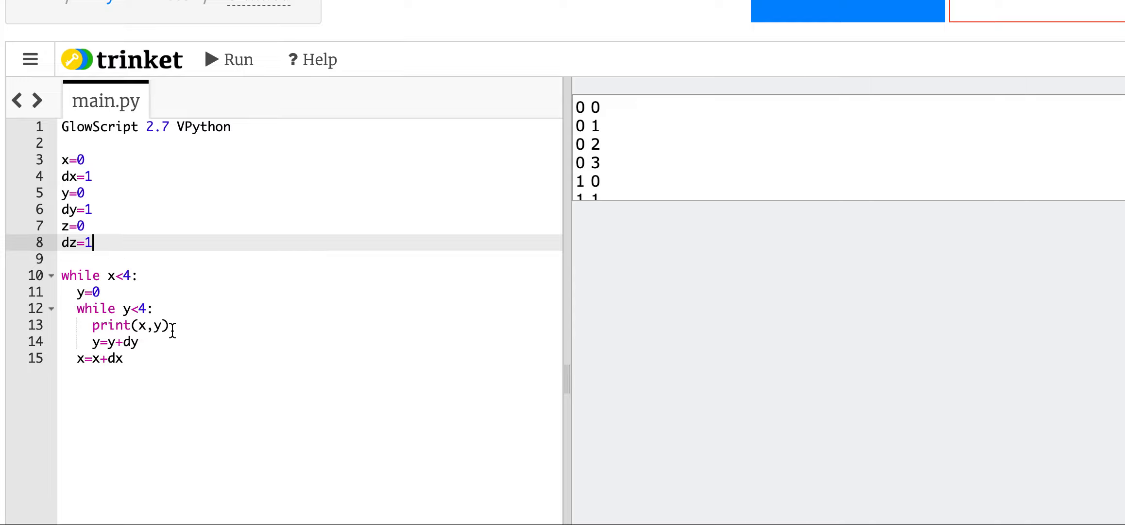
{"action": "left_click", "coordinate": [152, 308]}
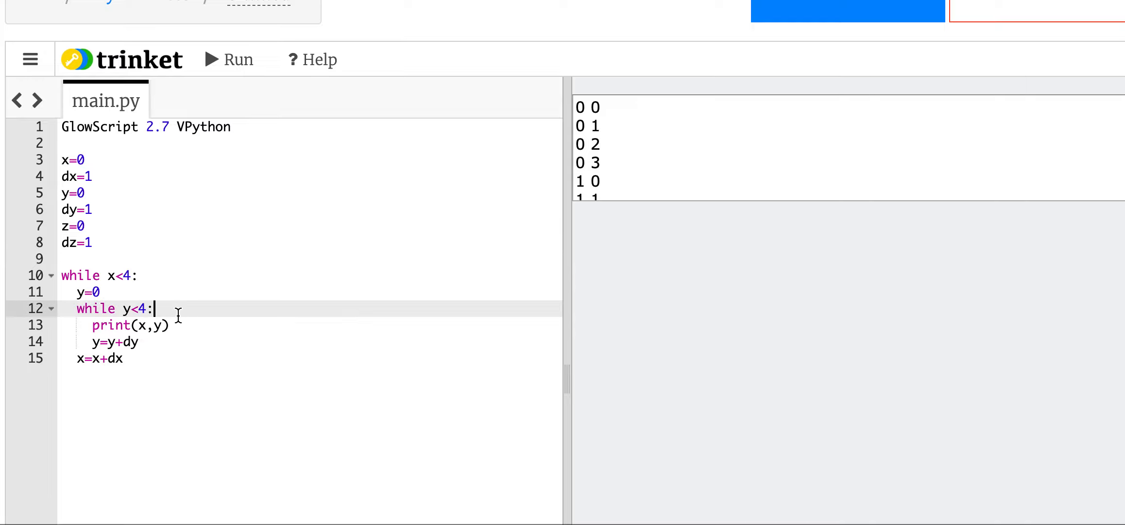
{"action": "type", "text": "while"}
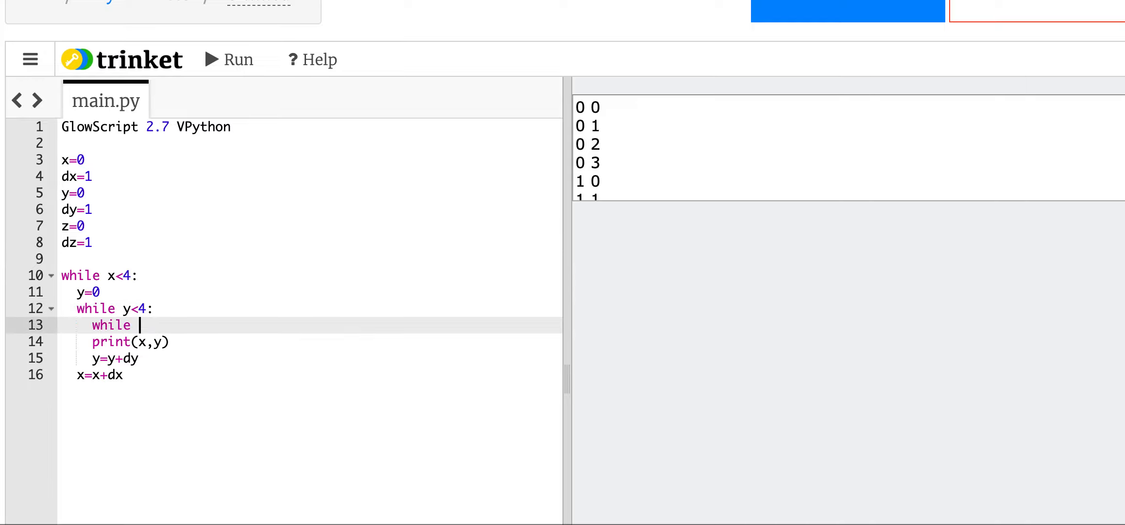
{"action": "type", "text": "z<4"}
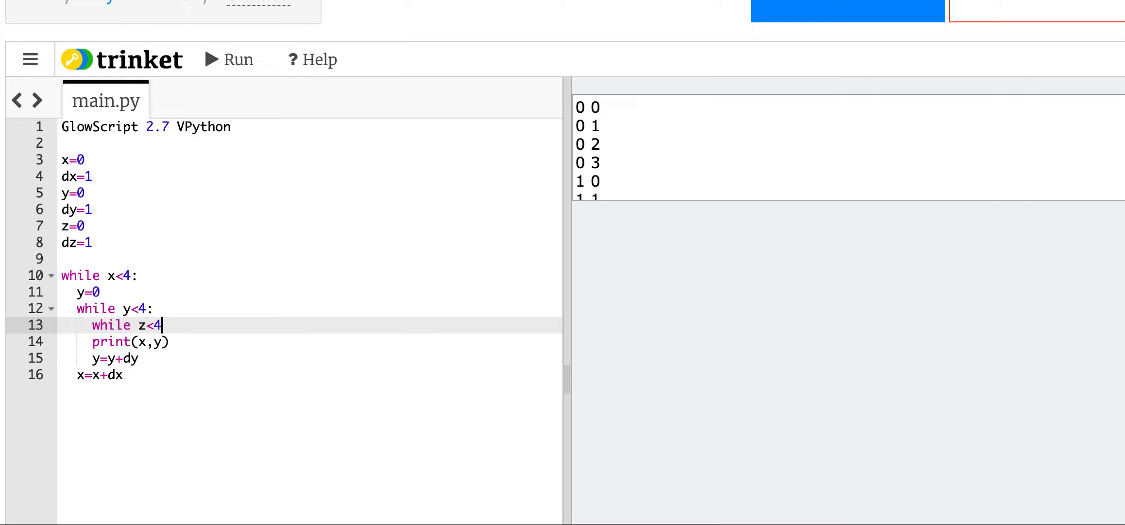
{"action": "type", "text": ":"}
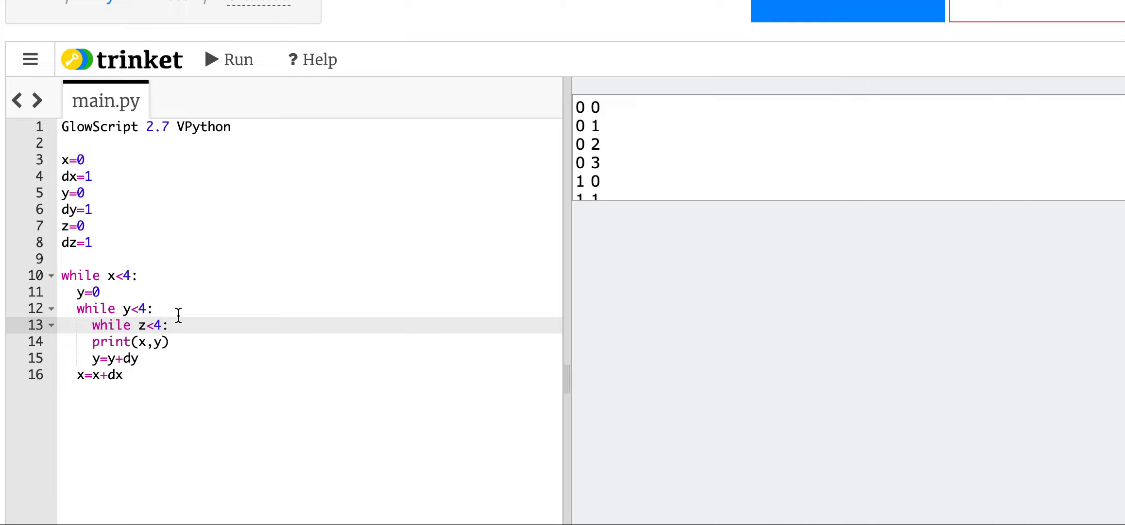
- Fill the z loop with print(x,y,z) and z=z+dz, and reset z to 0 before it
{"action": "type", "text": "pri"}
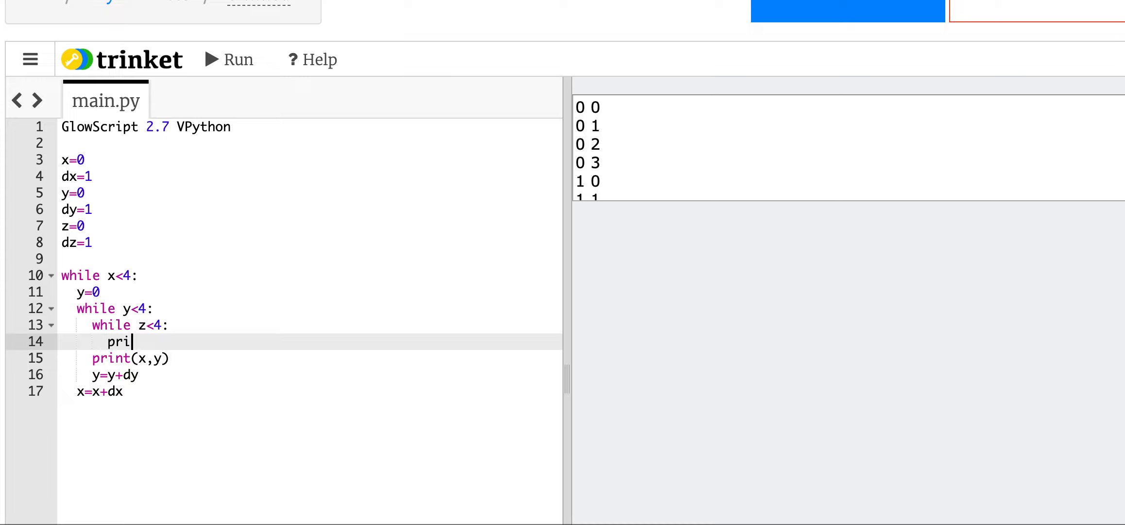
{"action": "type", "text": "nt(x,yz)"}
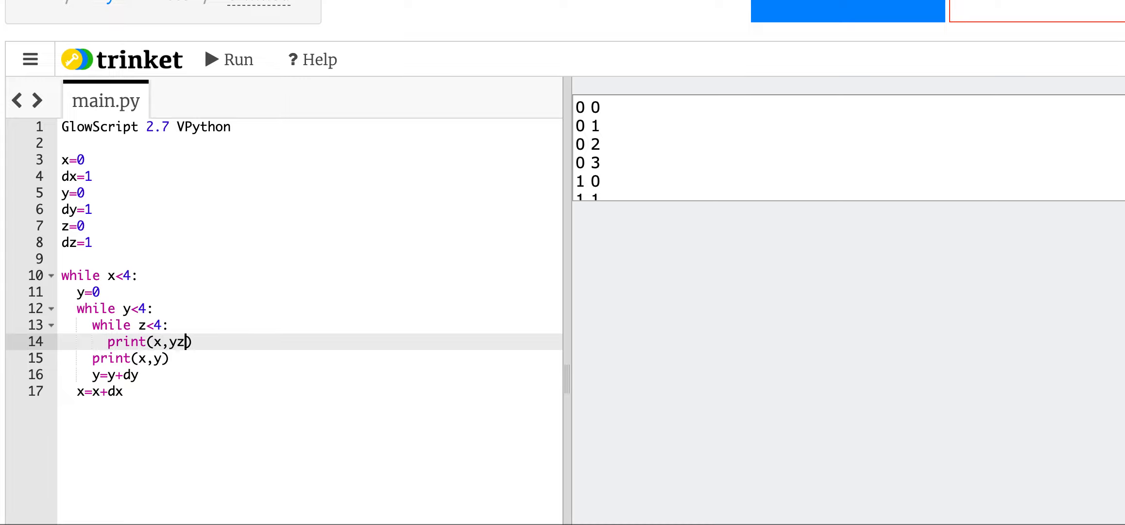
{"action": "type", "text": ","}
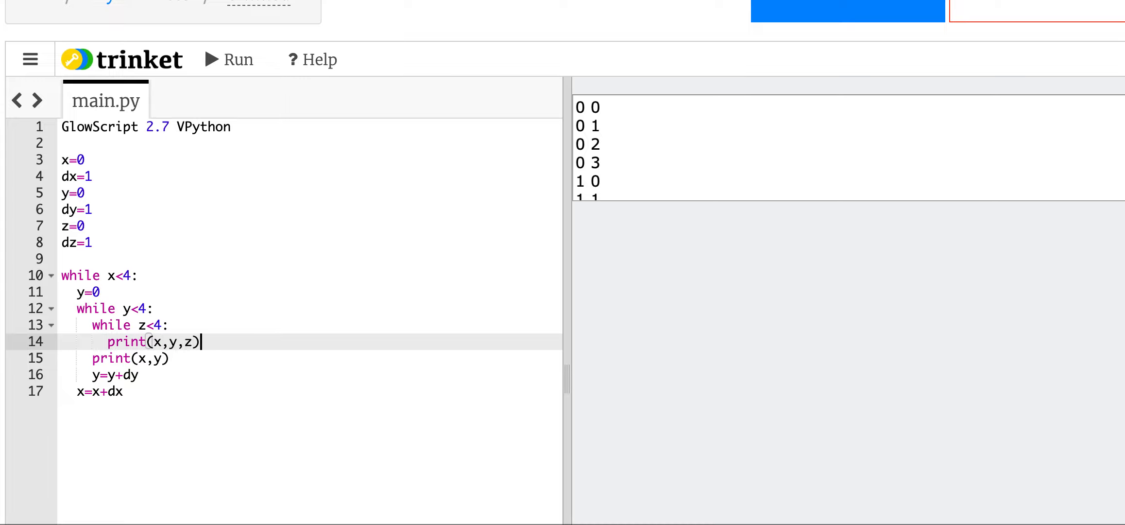
{"action": "type", "text": "z=z"}
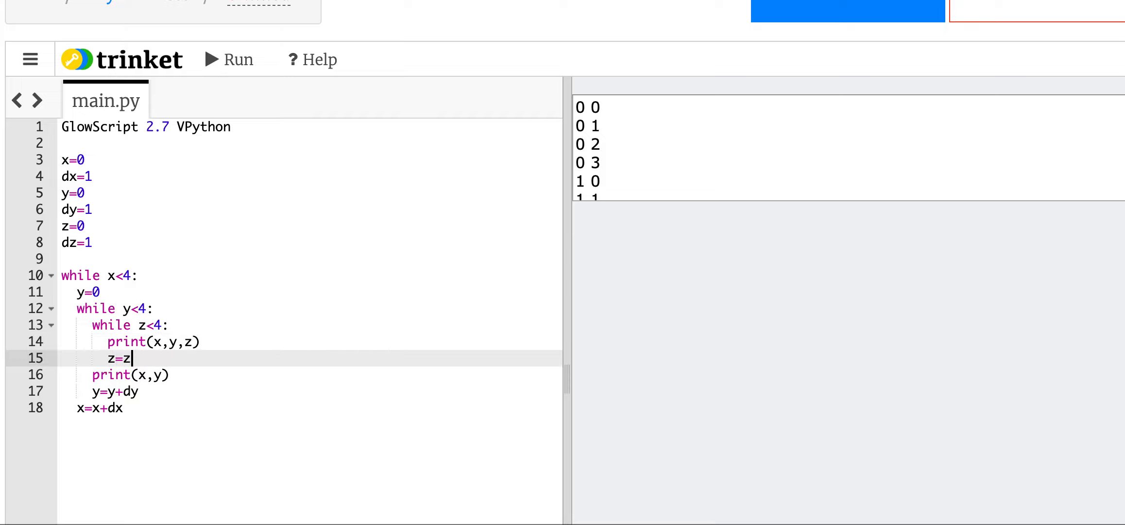
{"action": "type", "text": "+dz"}
{"action": "type", "text": "z="}
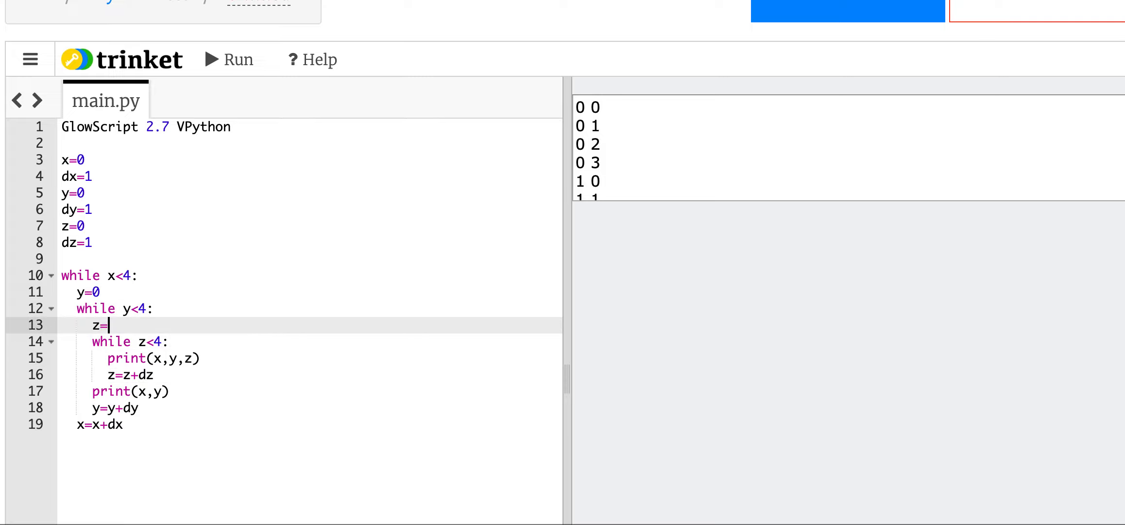
{"action": "type", "text": "0"}
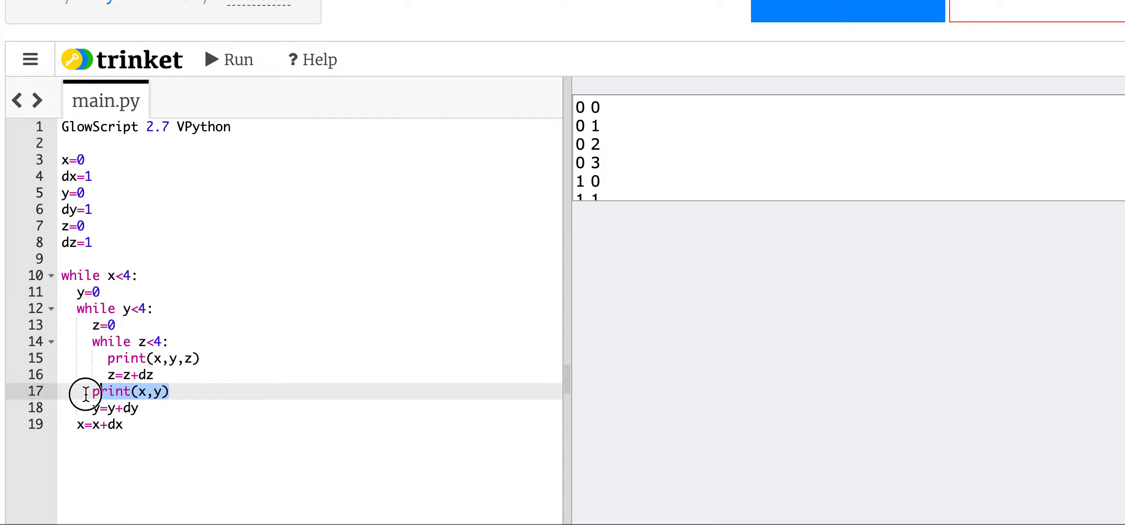
- Delete the old print(x,y) line and rerun so triples print through 3 3 3
{"action": "key", "text": "delete"}
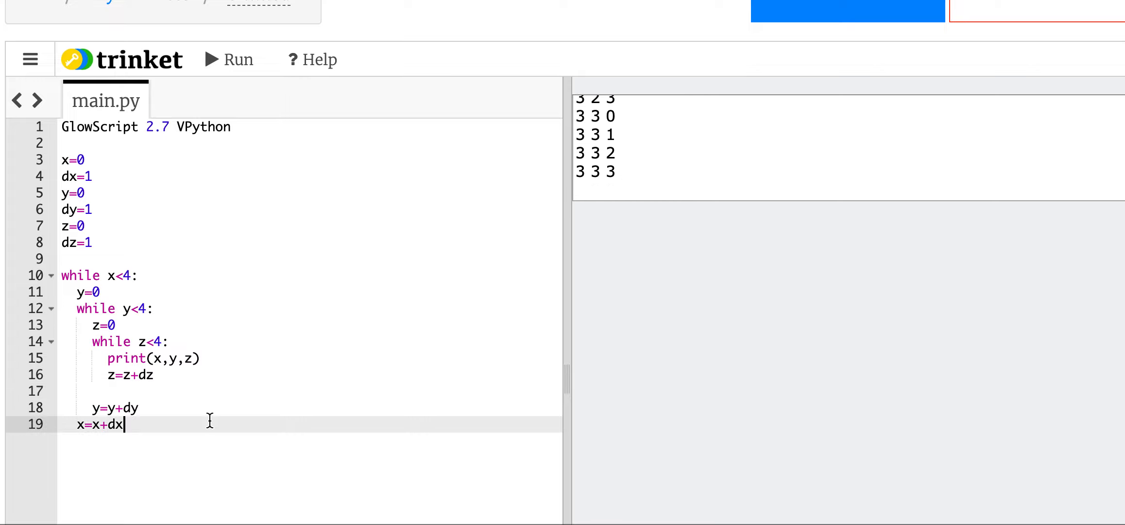
{"action": "mouse_move", "coordinate": [459, 339]}
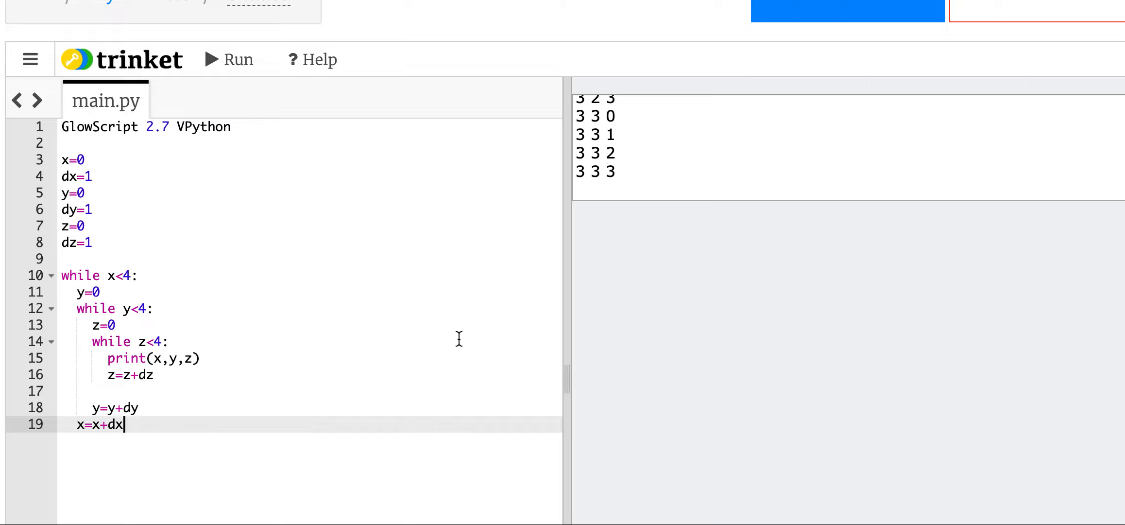
{"action": "mouse_move", "coordinate": [209, 375]}
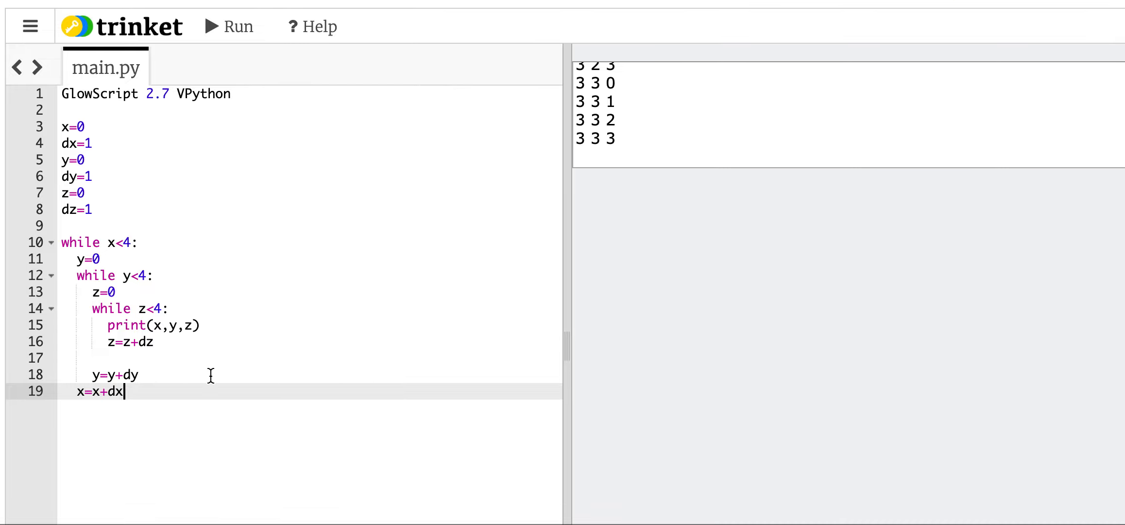
{"action": "mouse_move", "coordinate": [154, 398]}
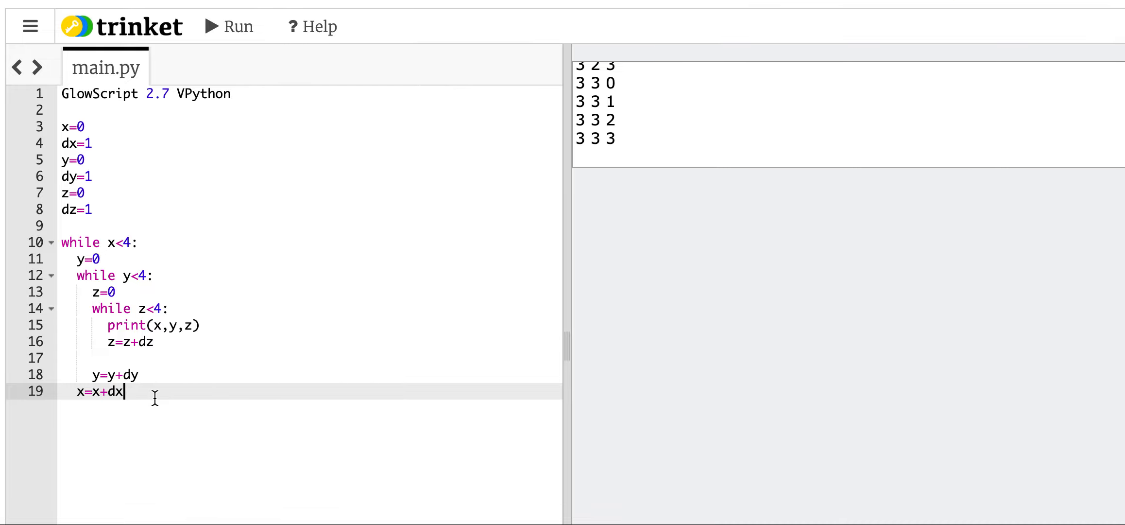
{"action": "key", "text": "enter"}
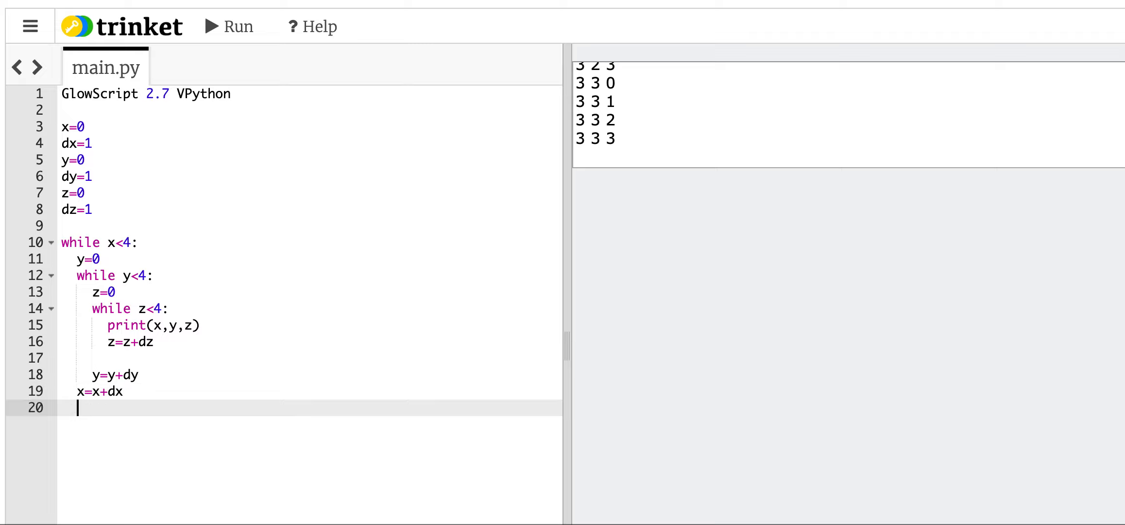